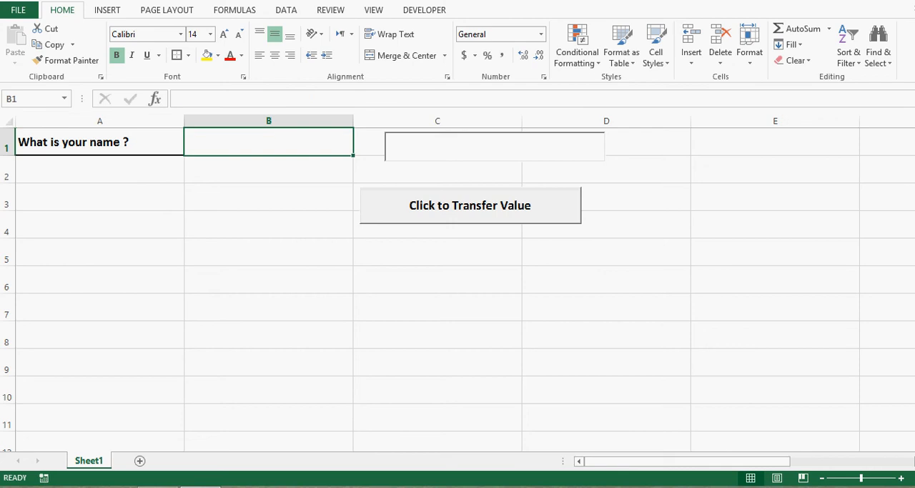
Step: Point out the name question in A1 and the answer cell B1
left_click(99, 141)
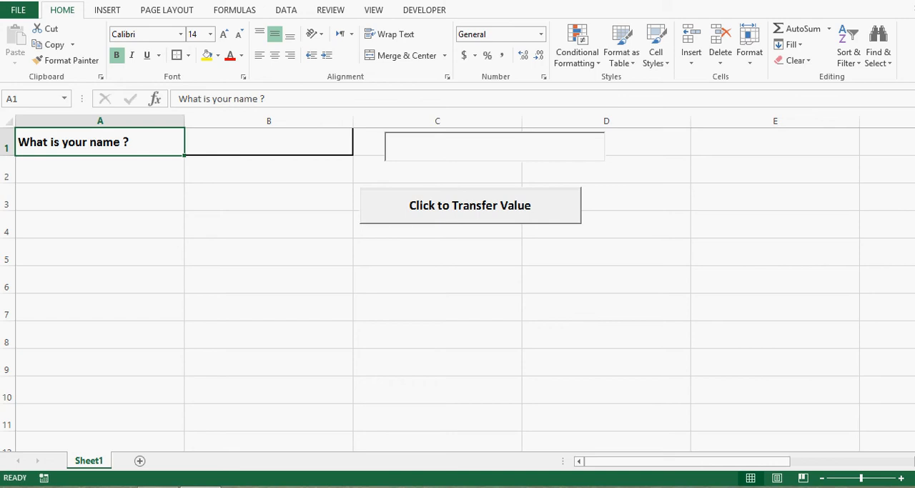
left_click(269, 141)
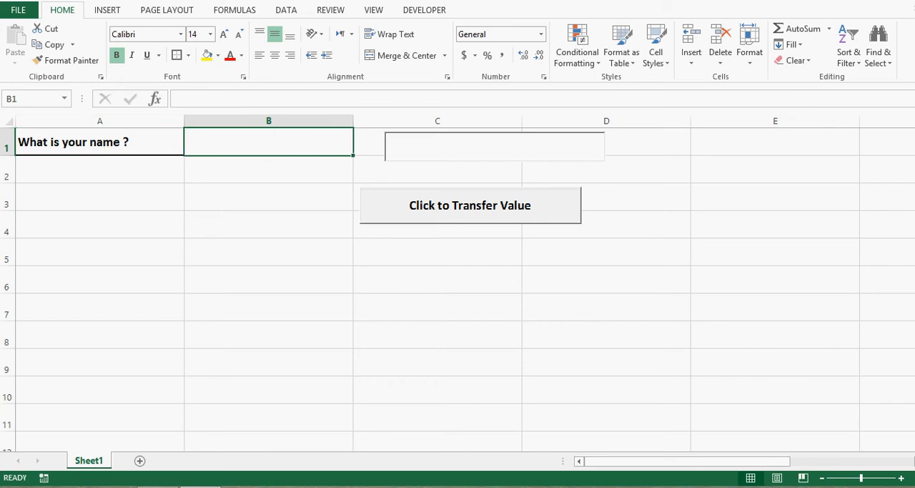
left_click(99, 142)
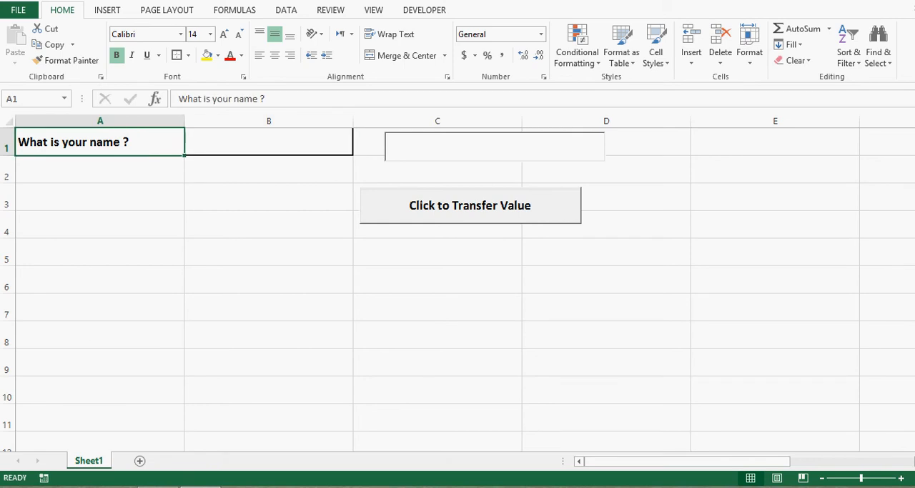
Step: Enter 'dsfsdf' in the text box and transfer it into B1 with the button
left_click(269, 169)
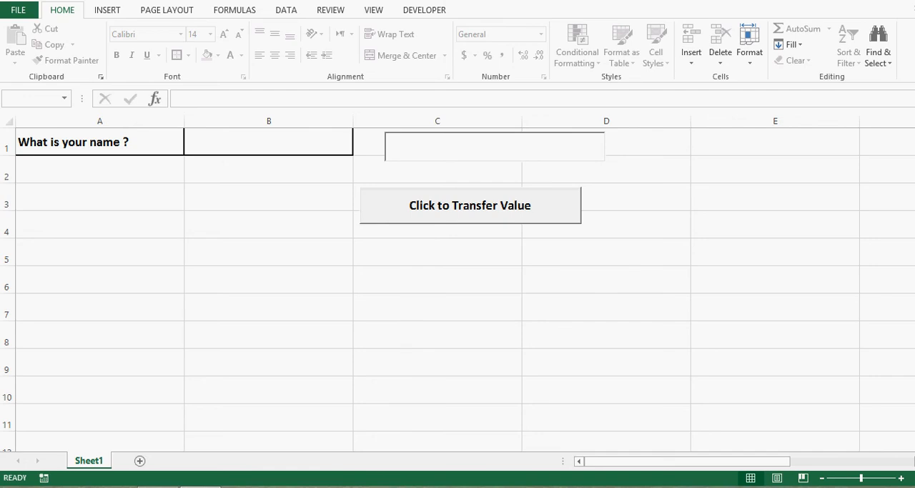
type("dsfsdf")
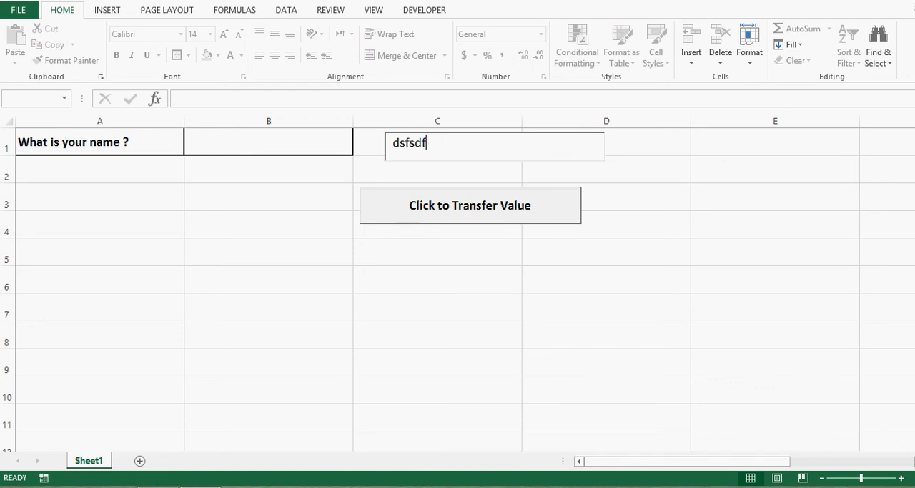
left_click(268, 141)
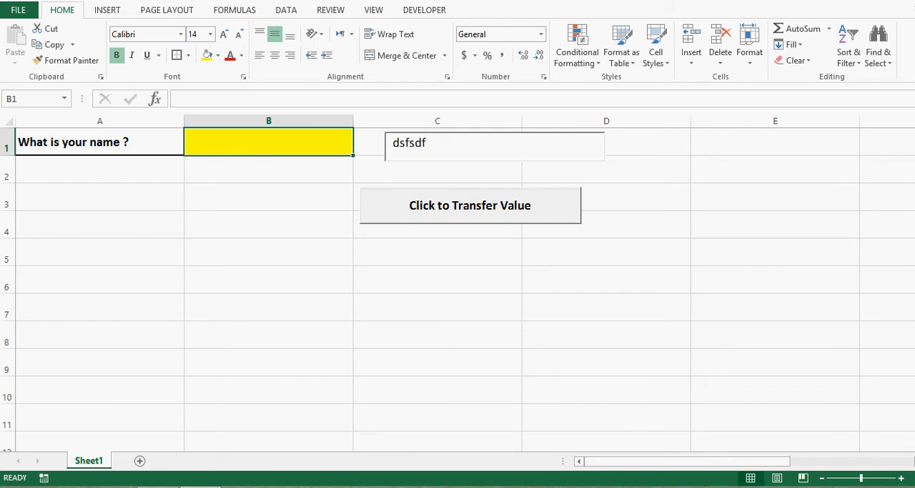
left_click(470, 206)
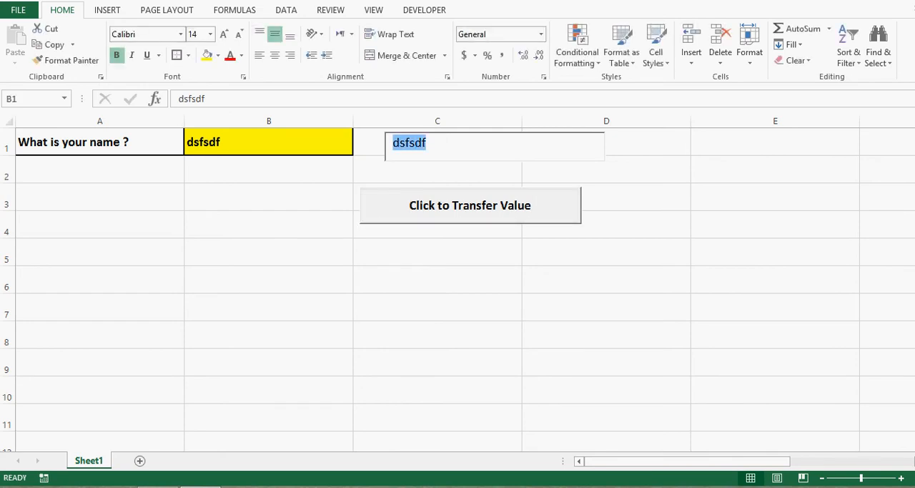
left_click(268, 142)
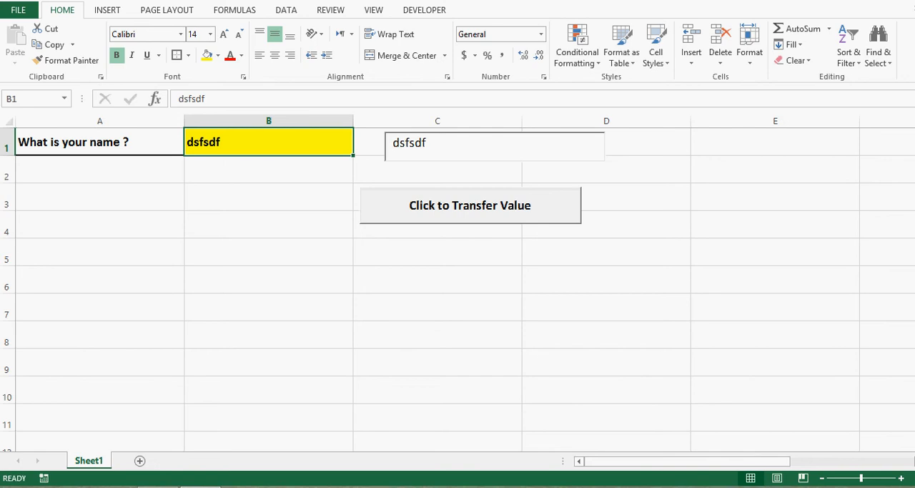
Step: Turn on Design Mode and delete the existing text box and transfer button
left_click(424, 10)
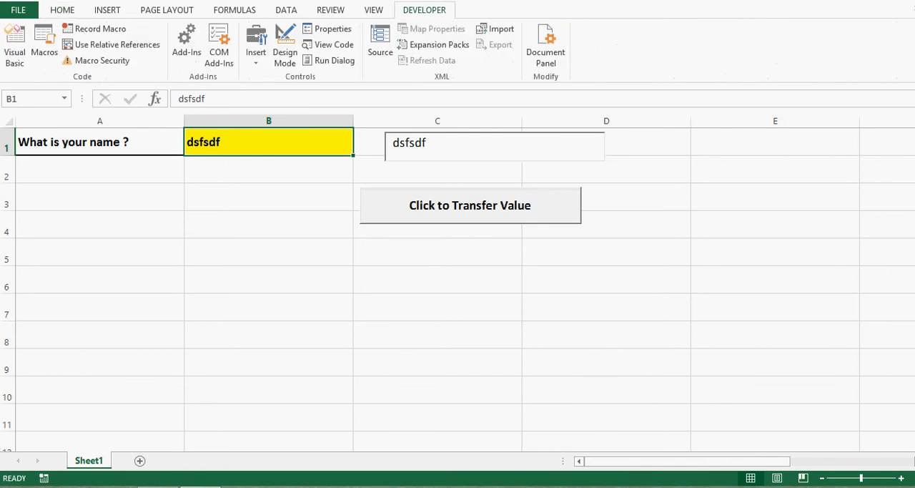
left_click(285, 47)
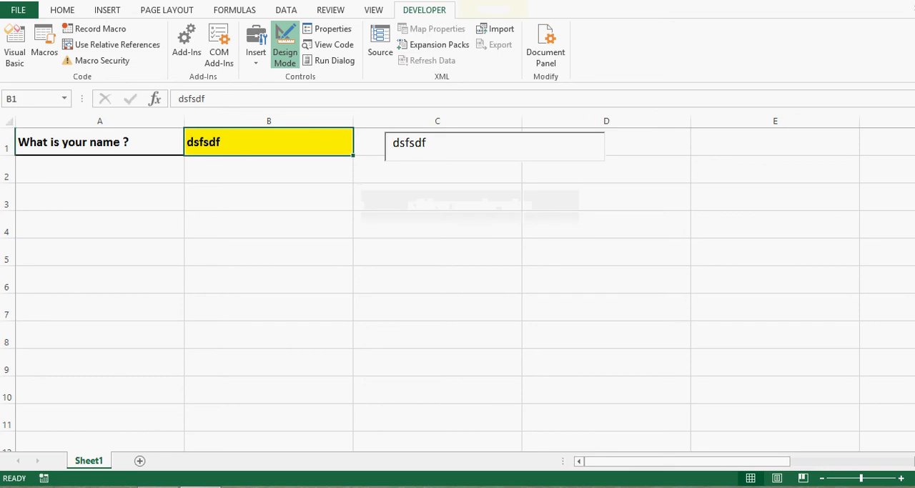
left_click(495, 145)
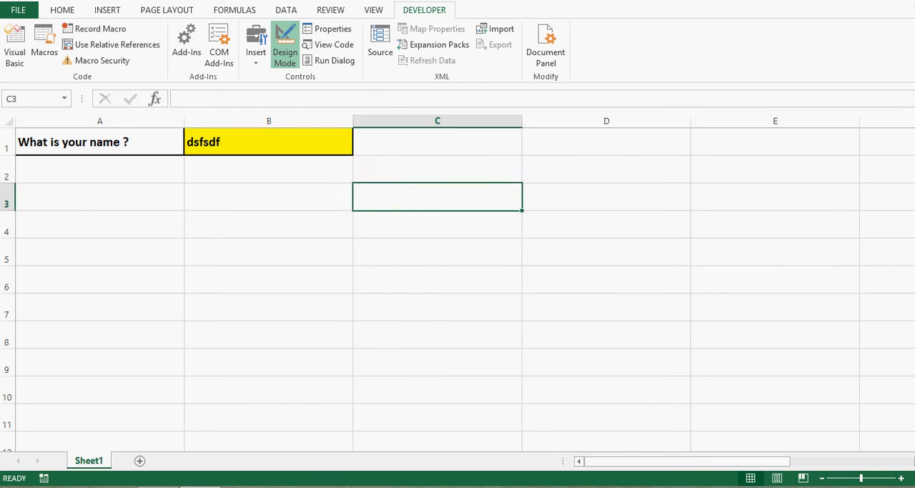
left_click(437, 141)
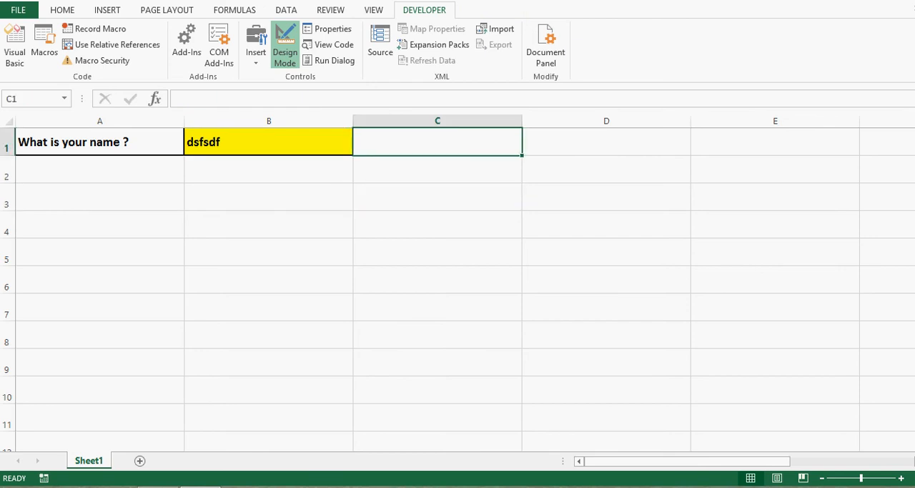
left_click(268, 197)
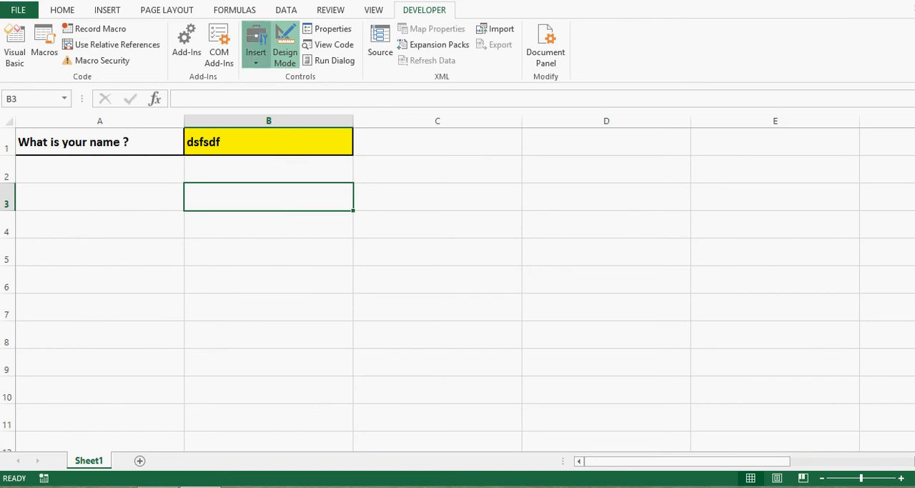
Step: Insert an ActiveX command button near row 3 and an ActiveX text box above it
left_click(256, 51)
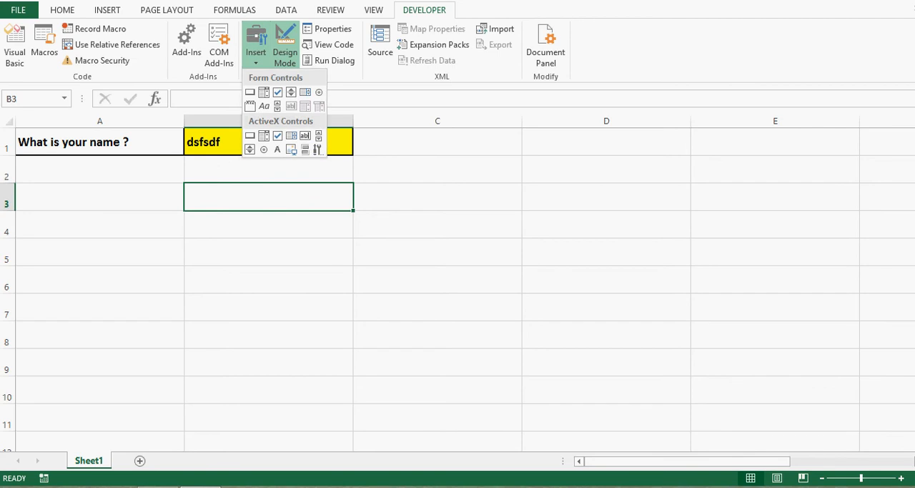
mouse_move(251, 136)
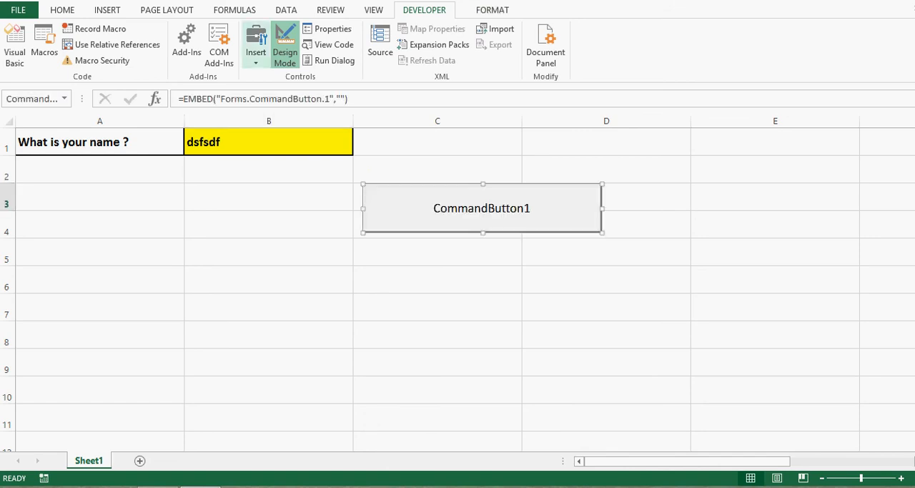
left_click(255, 46)
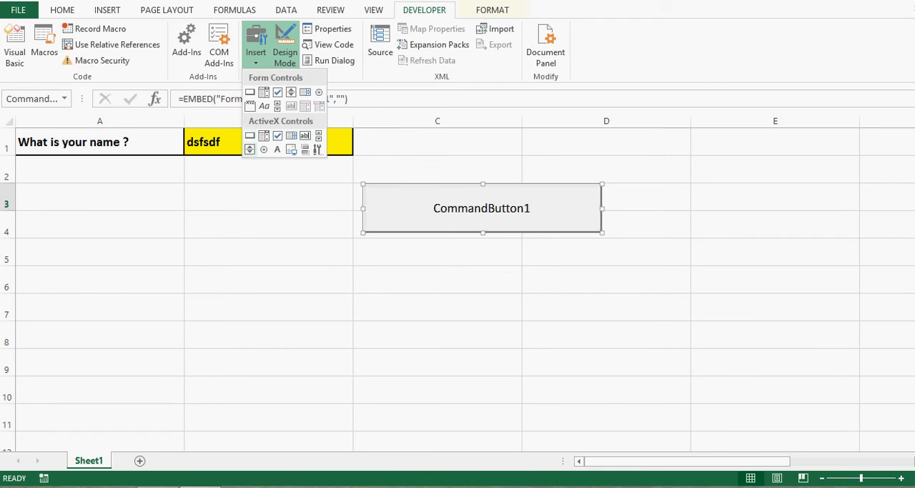
mouse_move(263, 149)
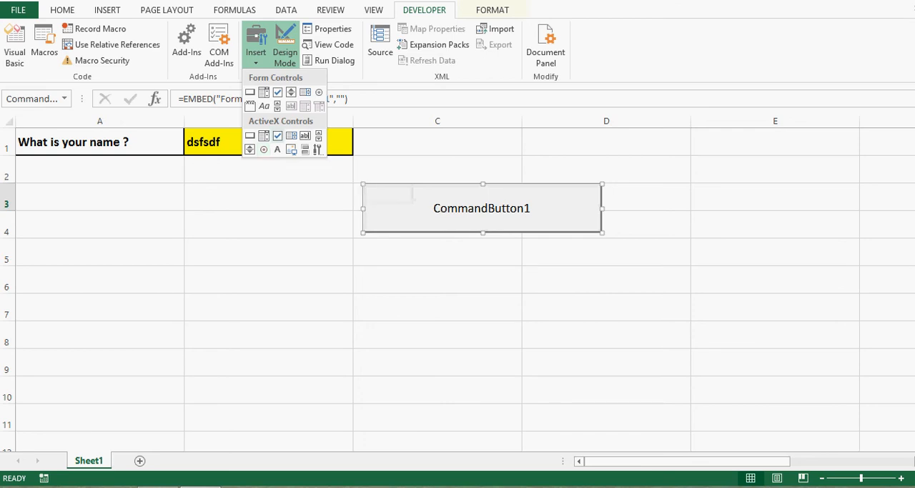
mouse_move(278, 135)
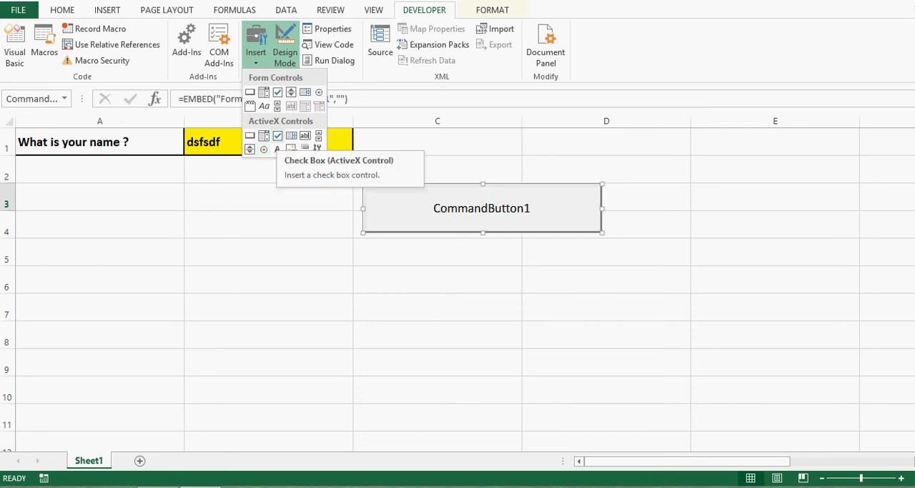
mouse_move(277, 149)
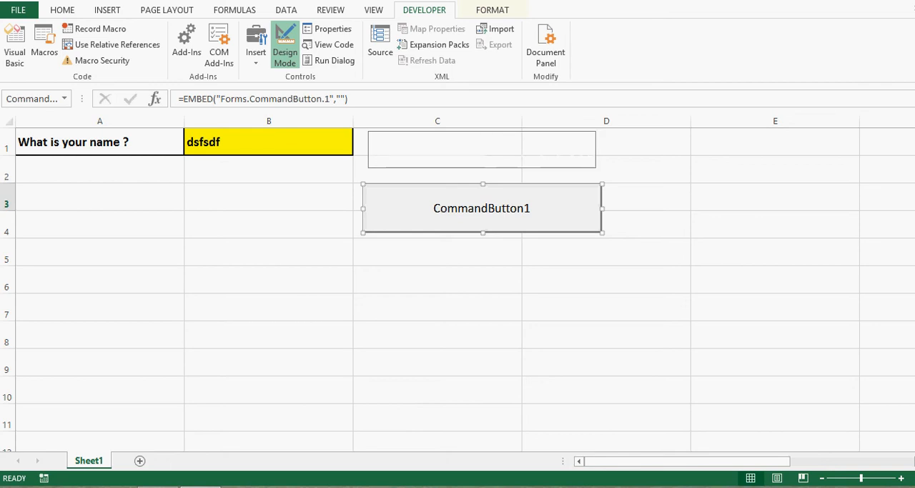
left_click(481, 148)
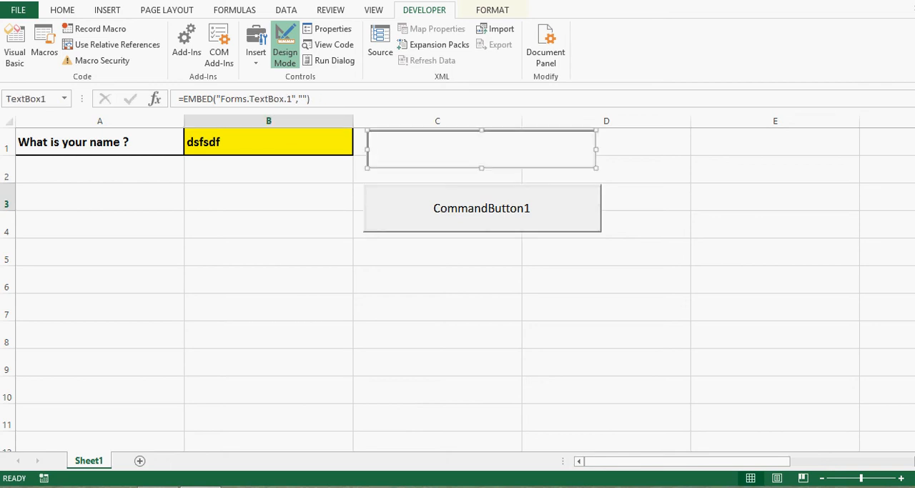
left_click(481, 208)
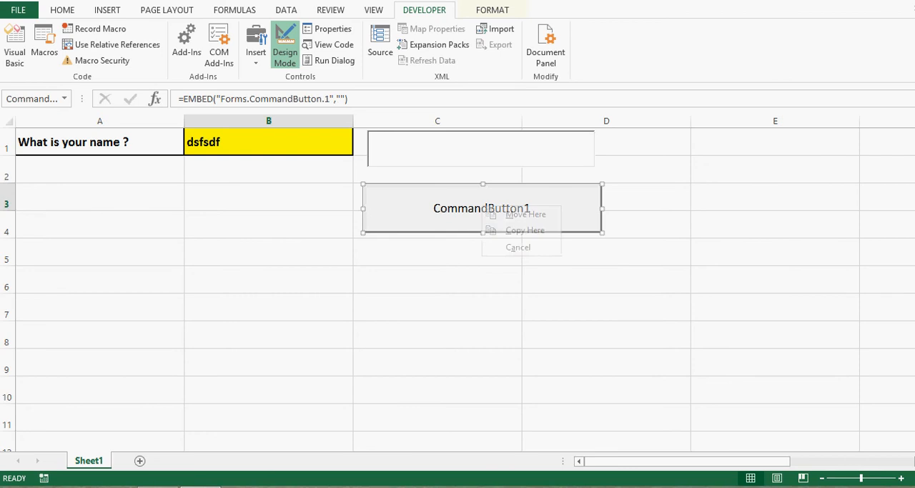
Step: Open CommandButton1's Properties window and select its Name field
right_click(482, 208)
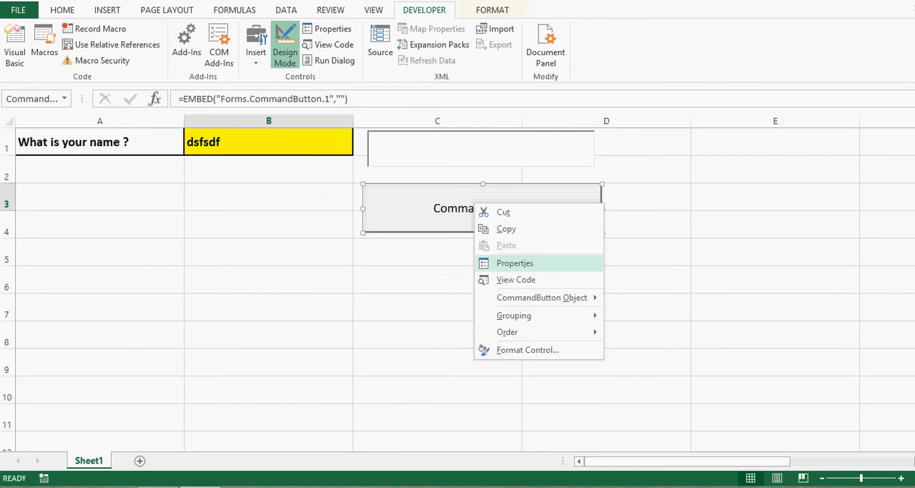
left_click(514, 262)
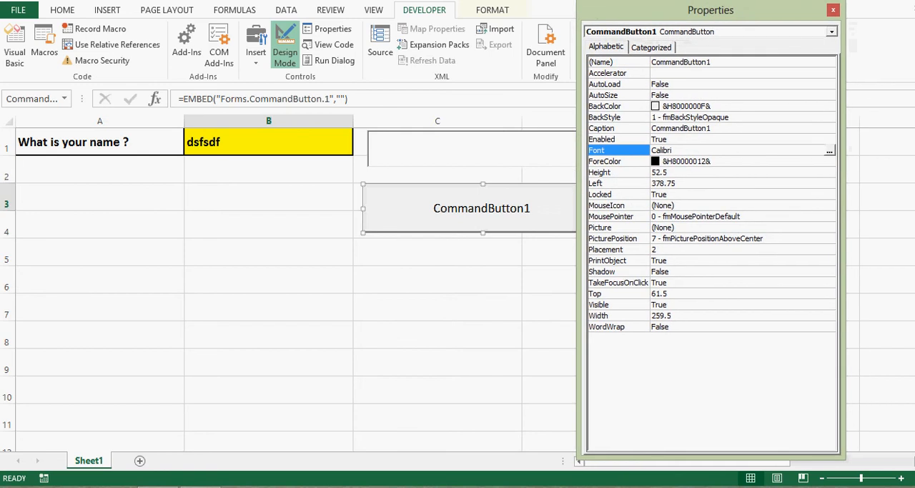
left_click(608, 73)
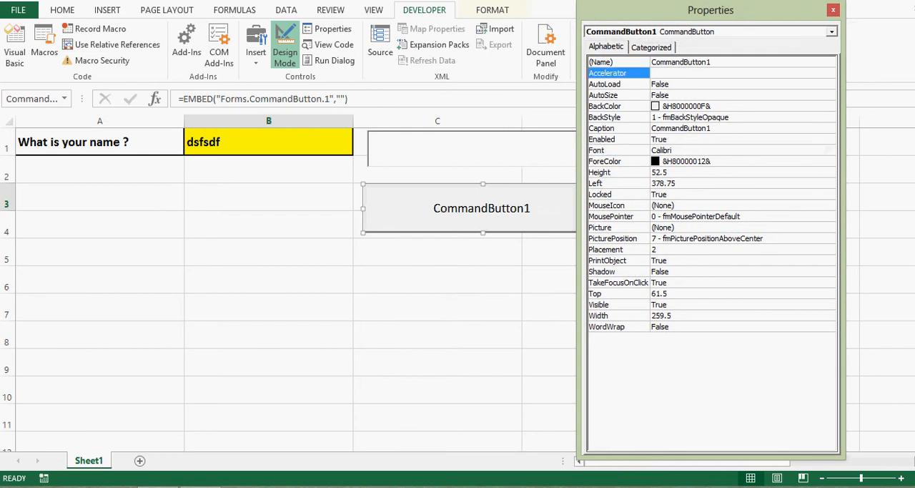
left_click(679, 61)
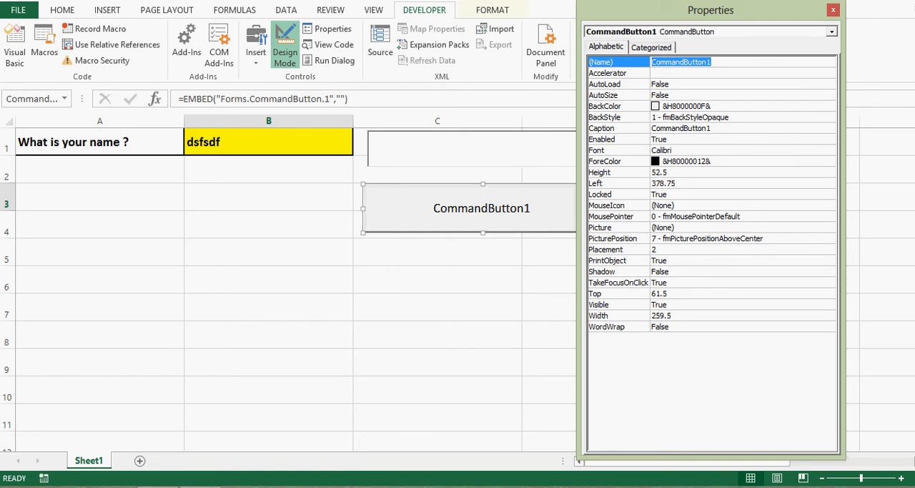
left_click(701, 62)
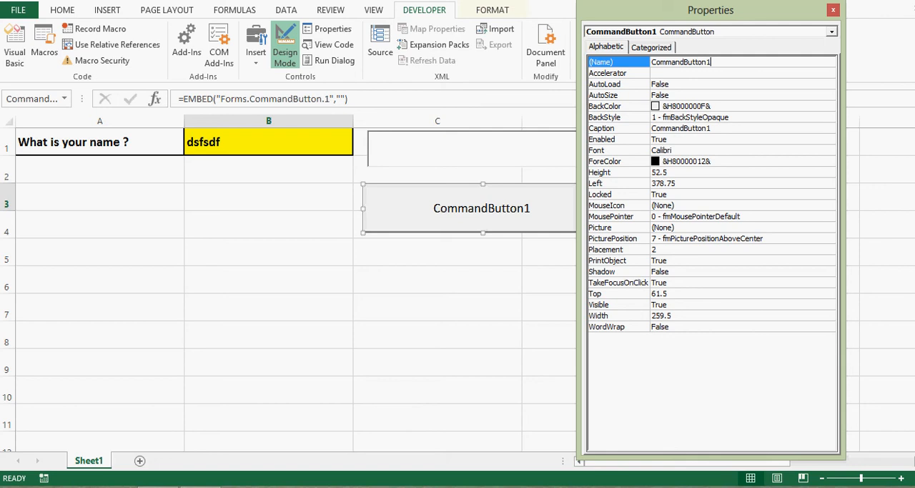
Step: Retype the button's Caption property, reaching 'Click to Transfer Val'
left_click(681, 128)
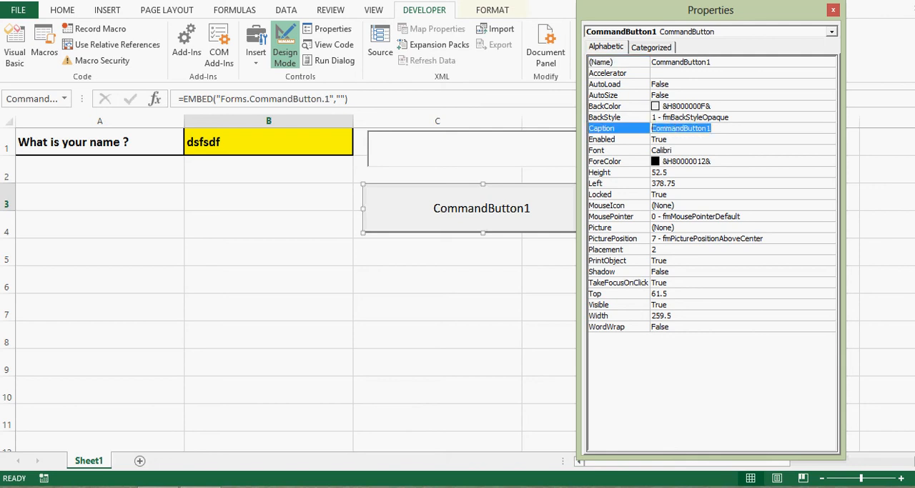
type("Click to Tra")
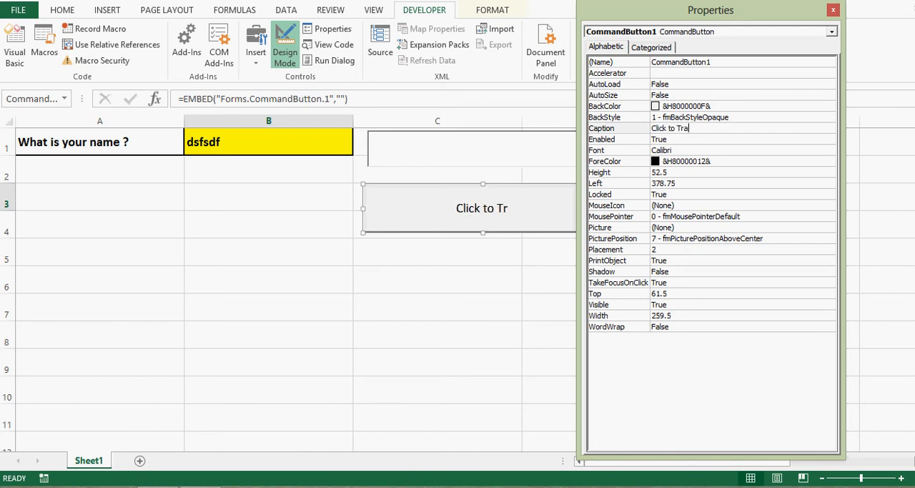
type("nsfer")
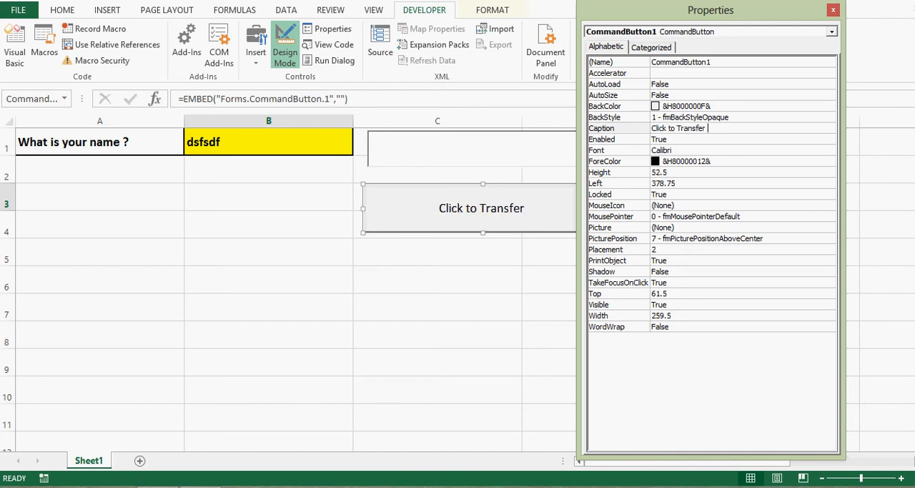
type("Valu")
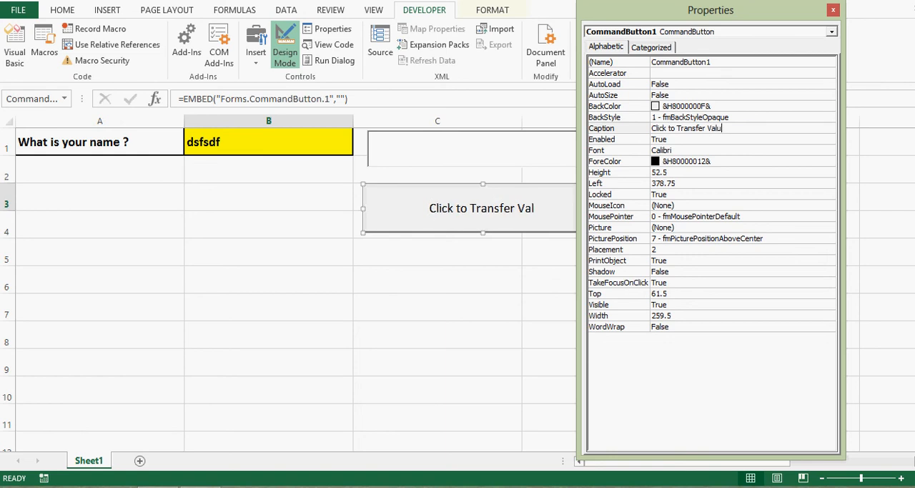
Step: Complete the caption 'Click to Transfer Value' and set its font to bold, size 16
type("e")
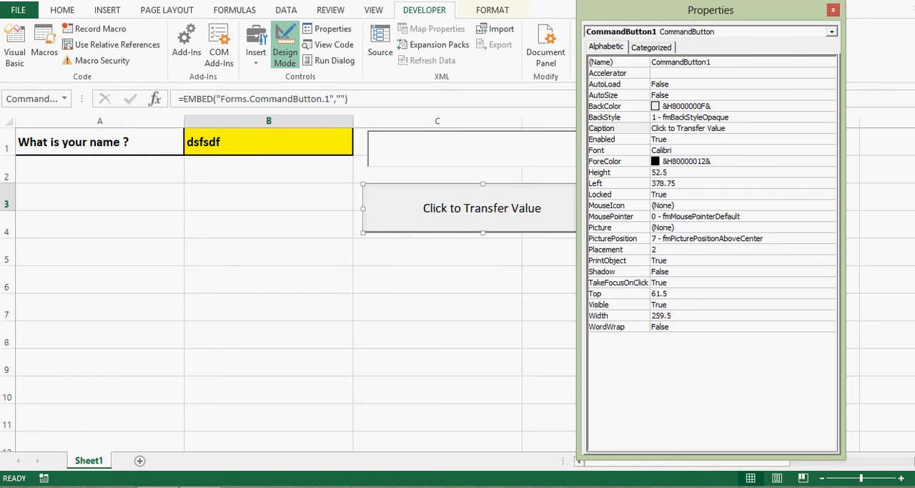
left_click(618, 151)
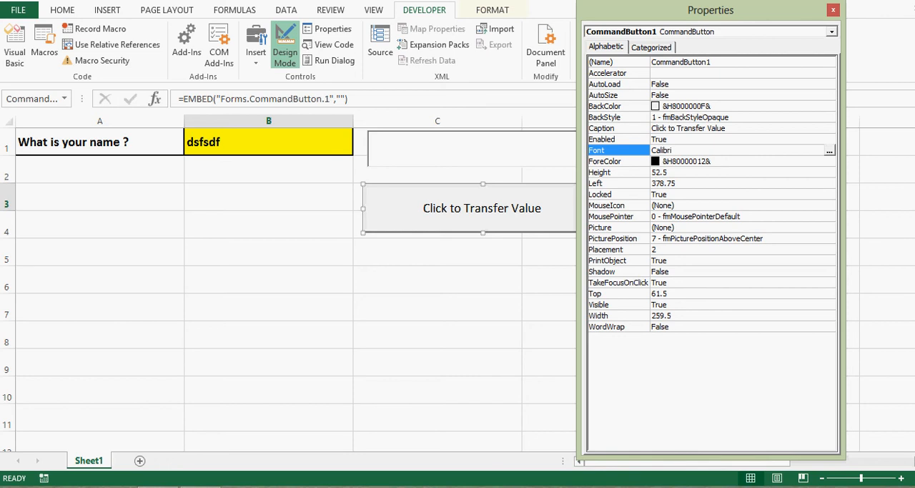
left_click(829, 149)
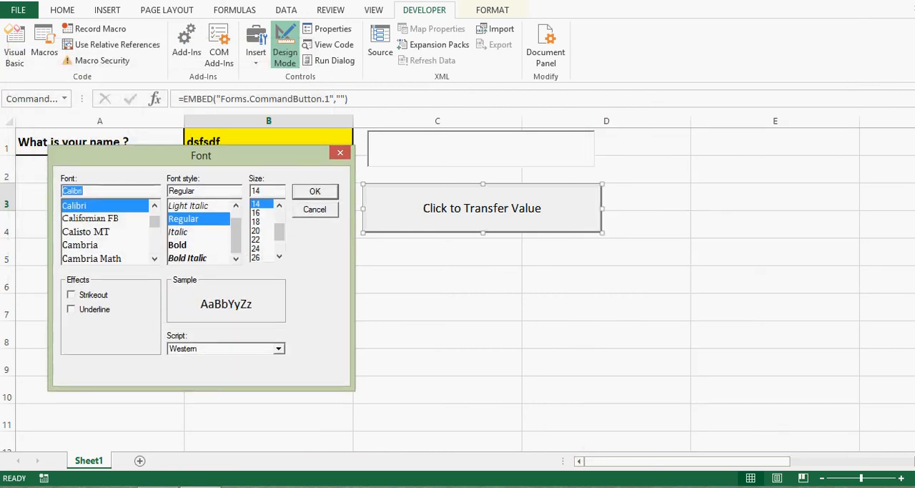
left_click(178, 244)
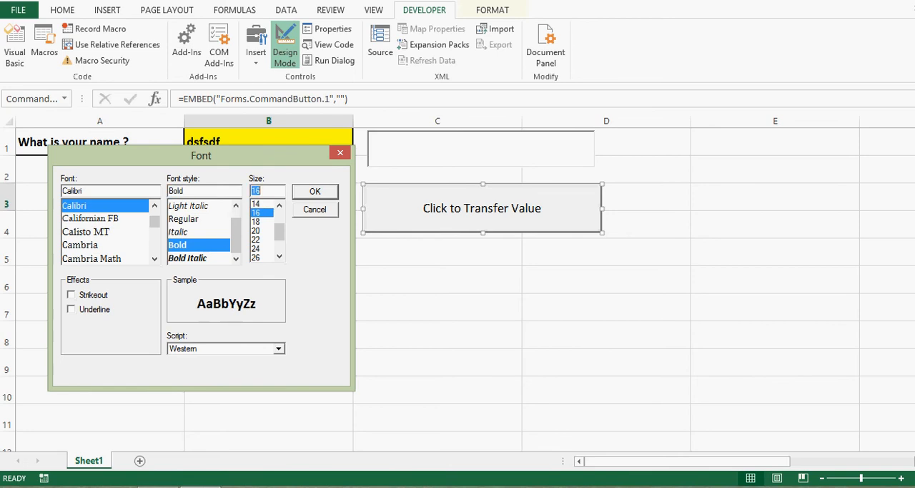
left_click(314, 191)
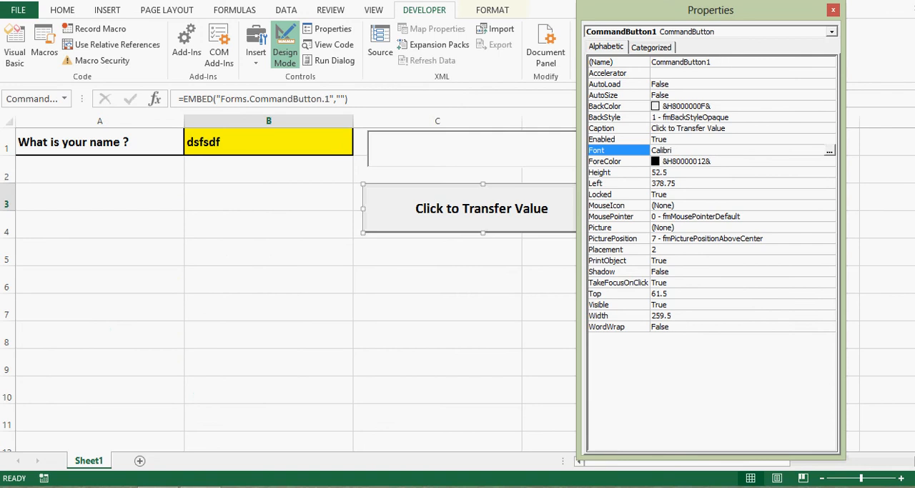
left_click(834, 9)
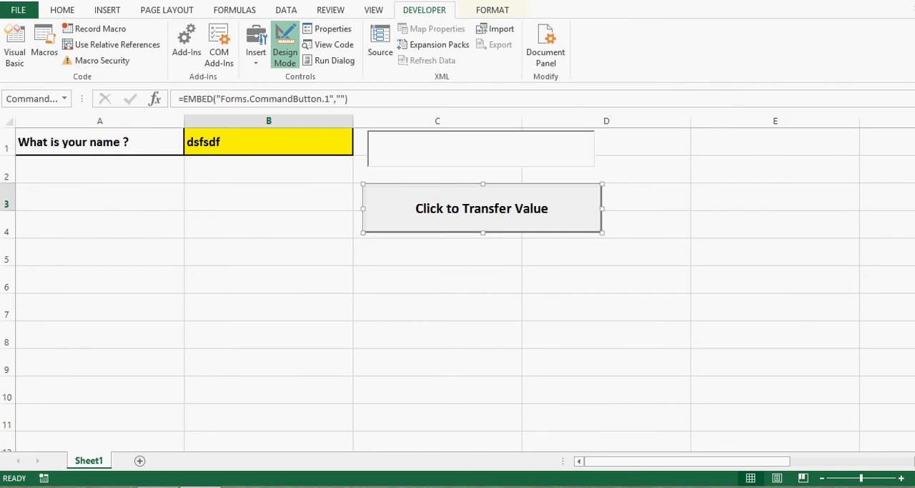
Step: Open the text box's Properties and confirm its name is TextBox1
left_click(481, 148)
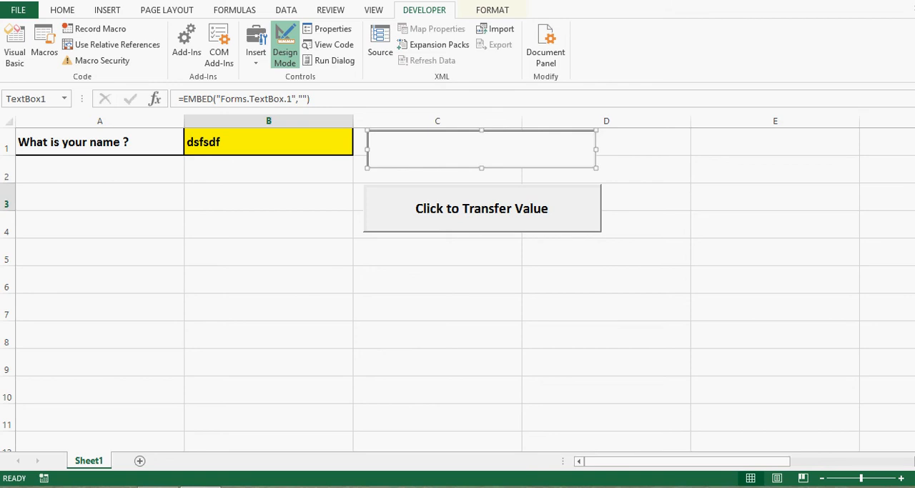
right_click(482, 149)
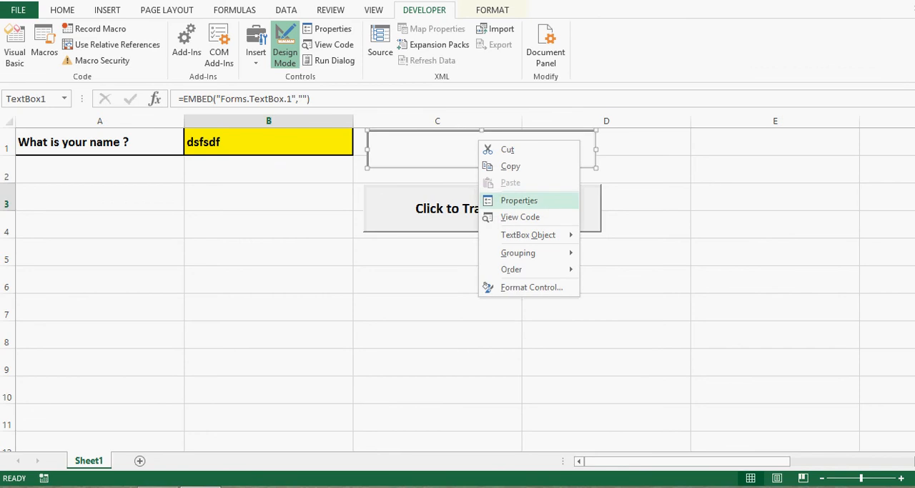
left_click(518, 200)
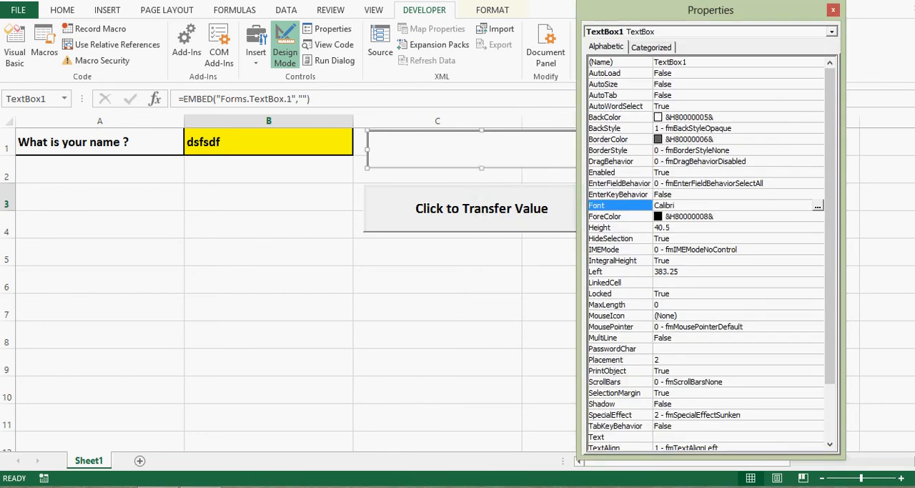
left_click(670, 61)
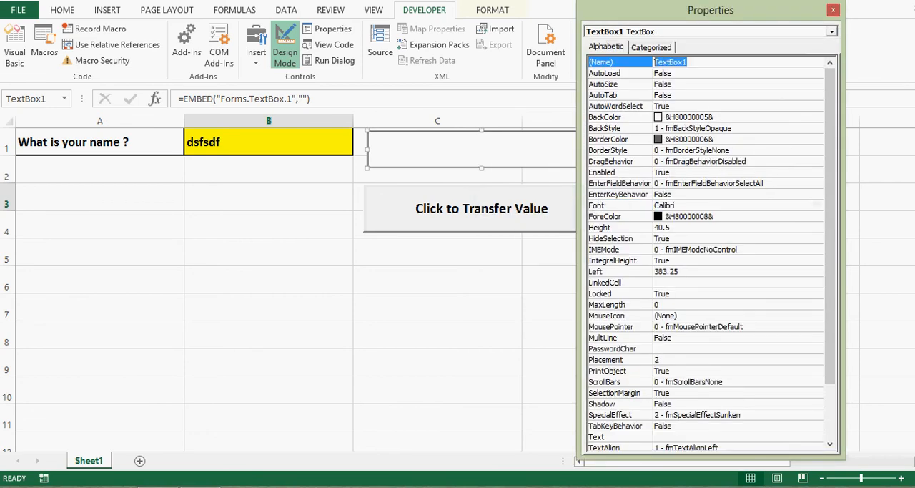
left_click(833, 9)
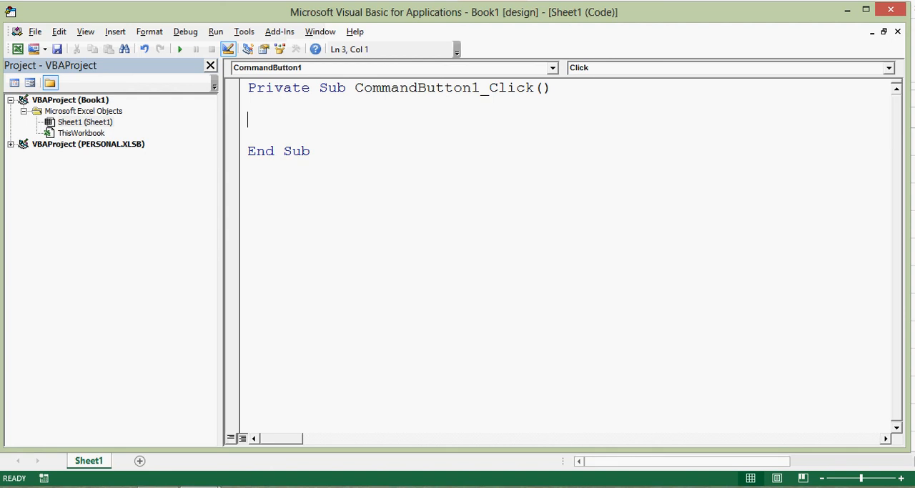
Step: Write worksheets("Sheet1").cells(1,2).value=textbox1 in CommandButton1_Click
type("worksheet")
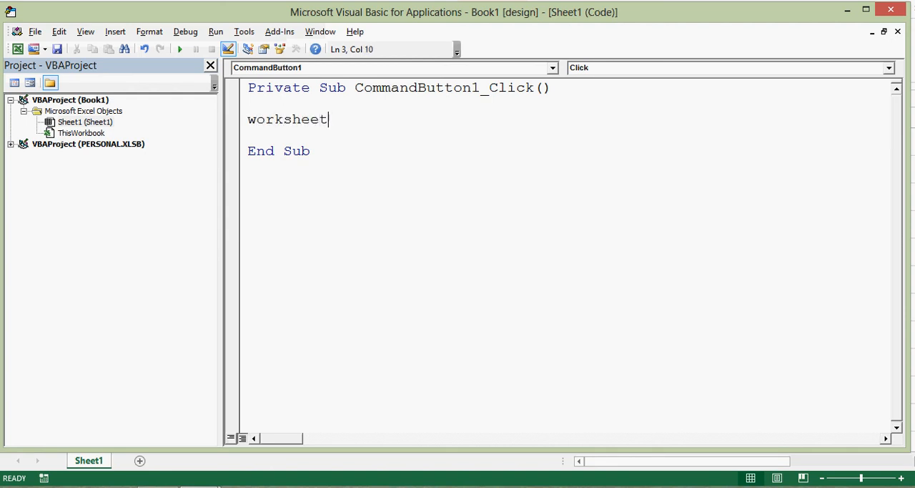
type("s(")
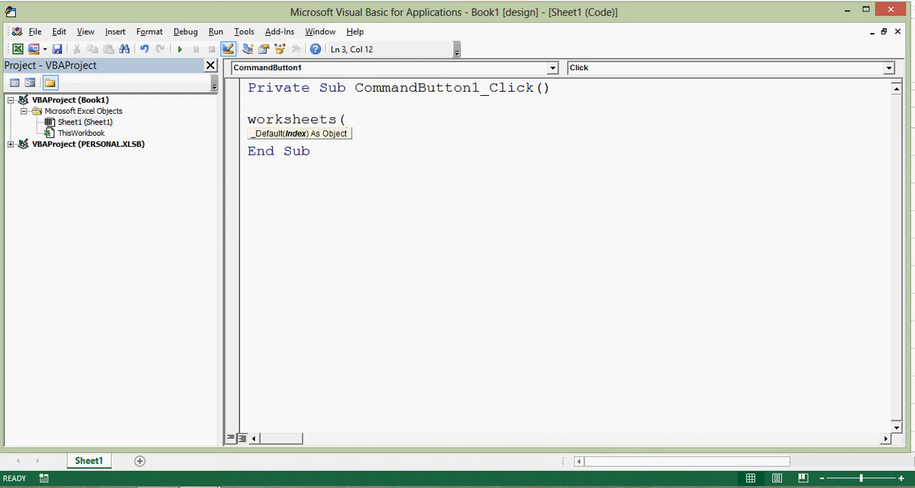
type("\"S")
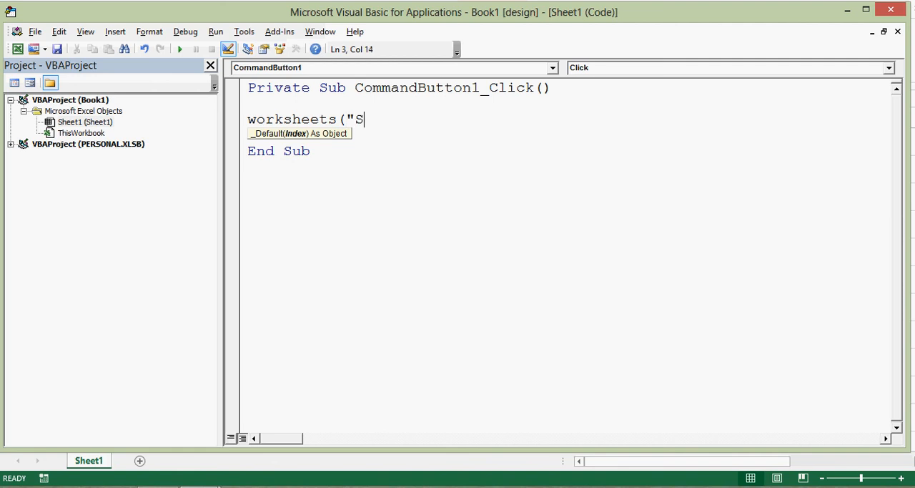
type("heet1")
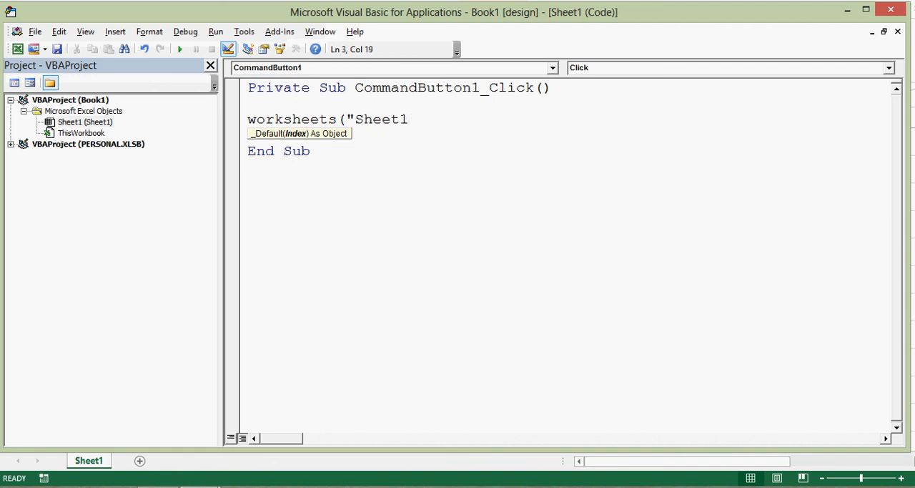
type("\").ce")
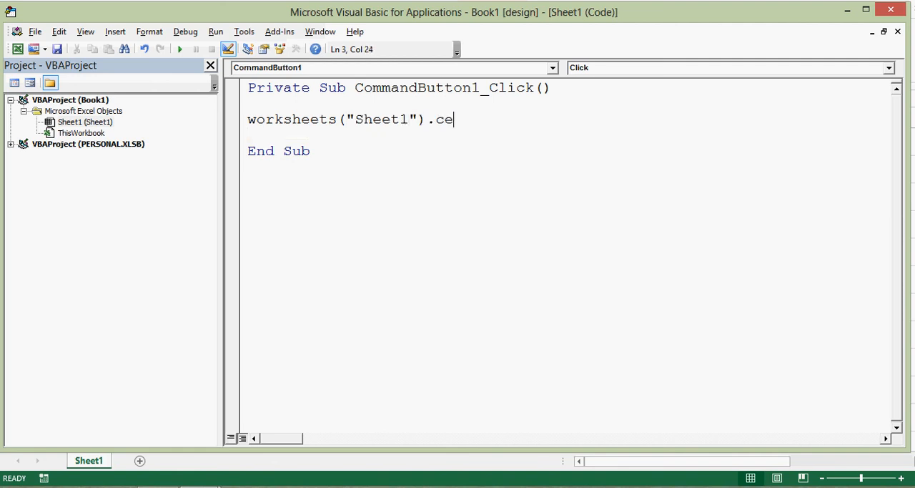
type("lls(")
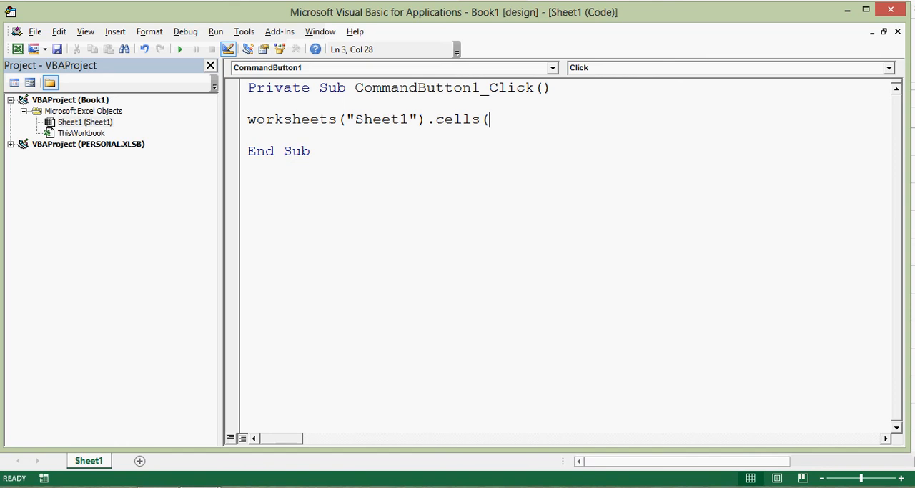
type("1,")
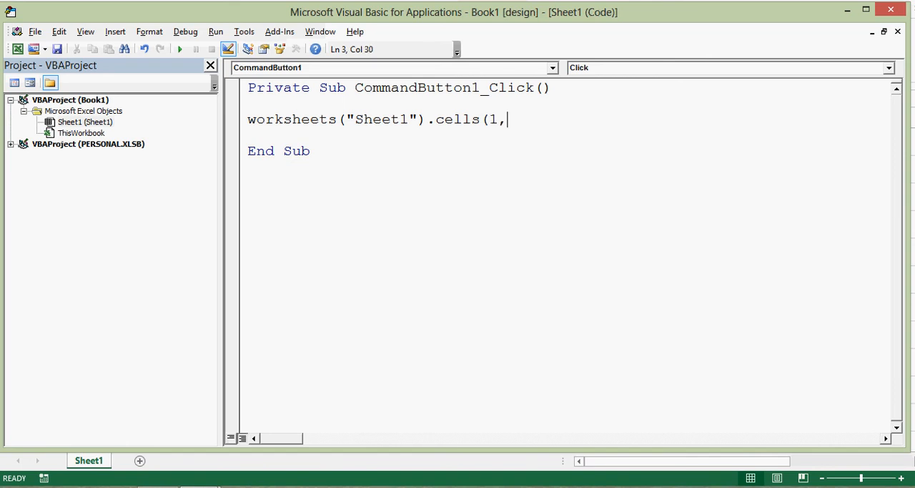
type("2")
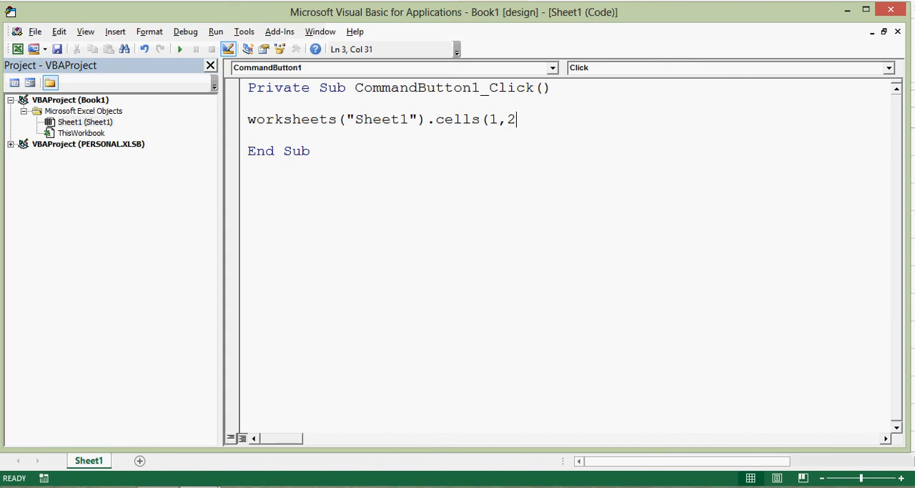
type(")")
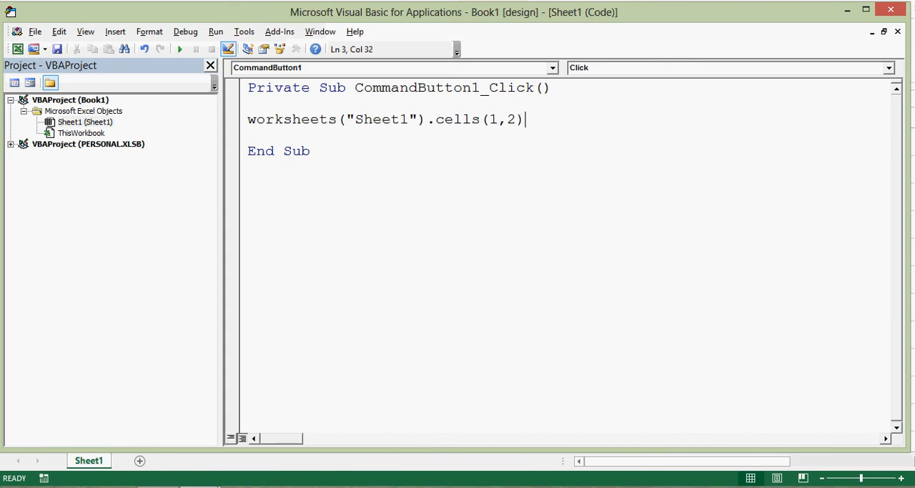
type(".value=")
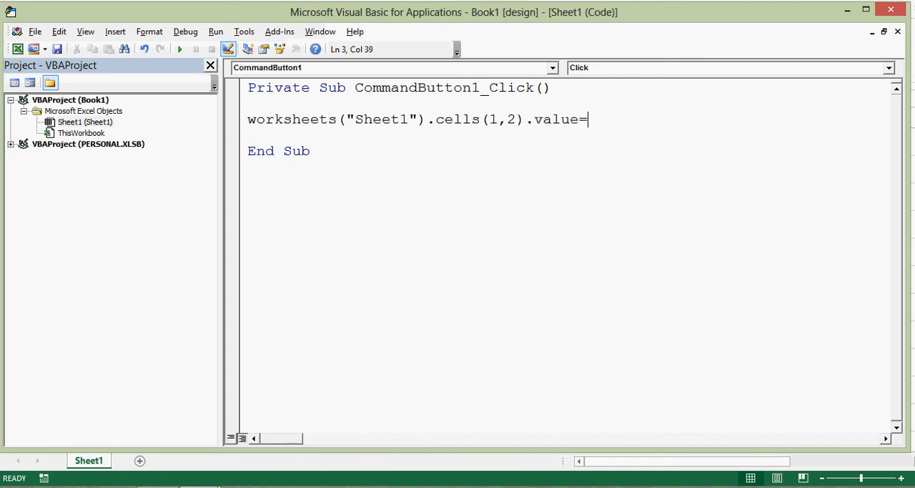
type("text")
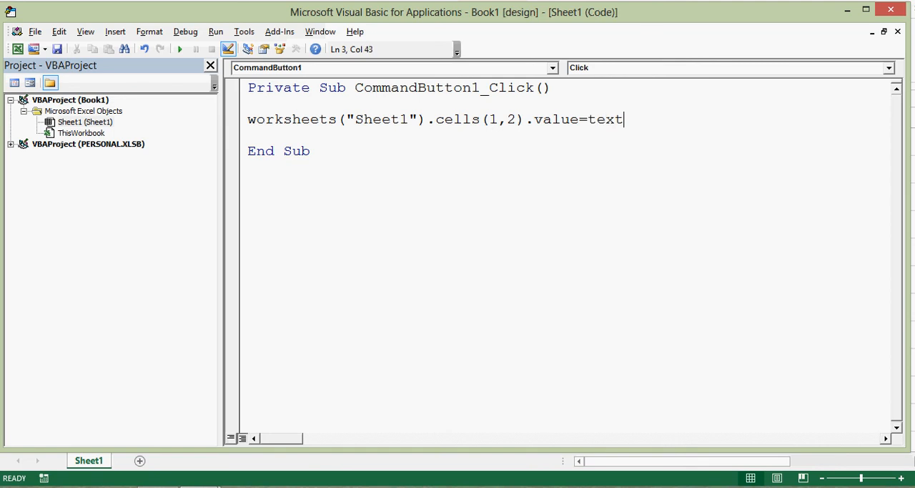
type("box")
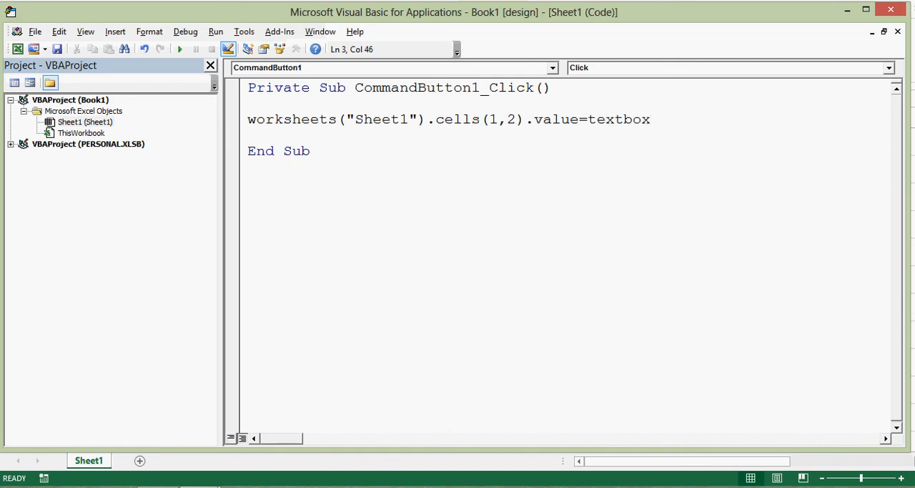
type("1")
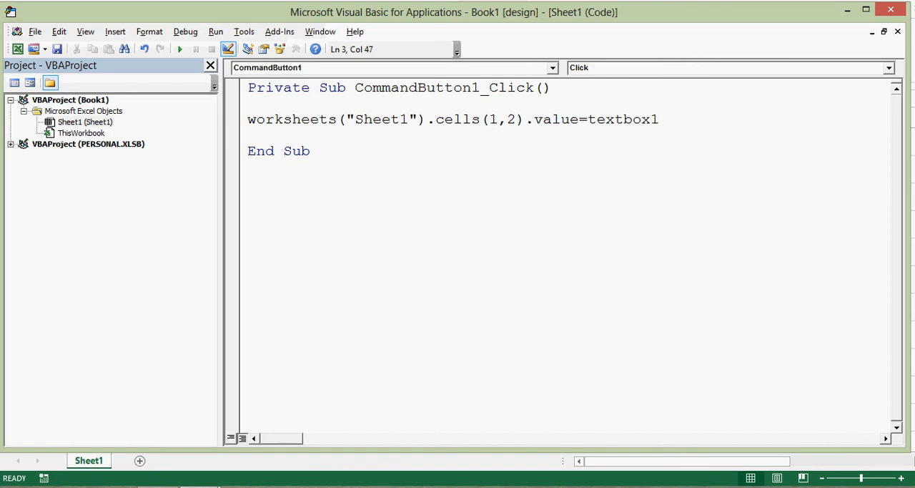
type(".")
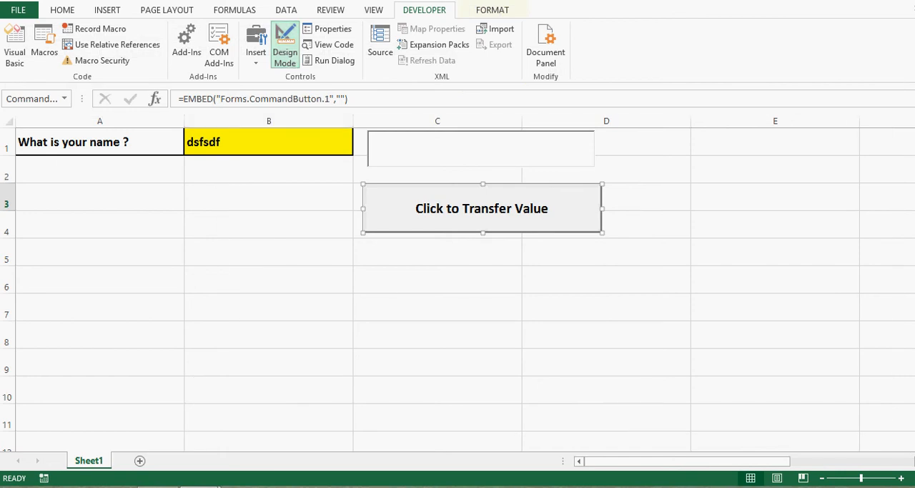
Step: Exit Design Mode, enter 'Excel Destination' in the text box, and transfer it to B1
left_click(284, 51)
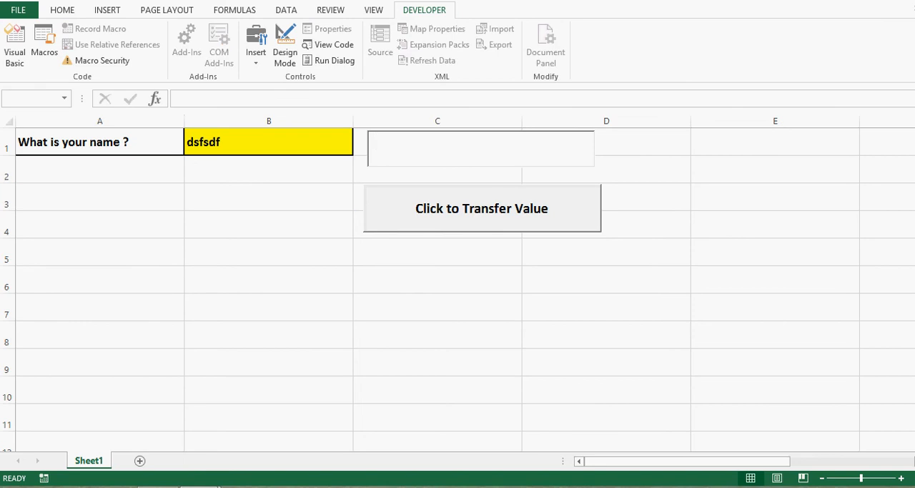
type("Excel")
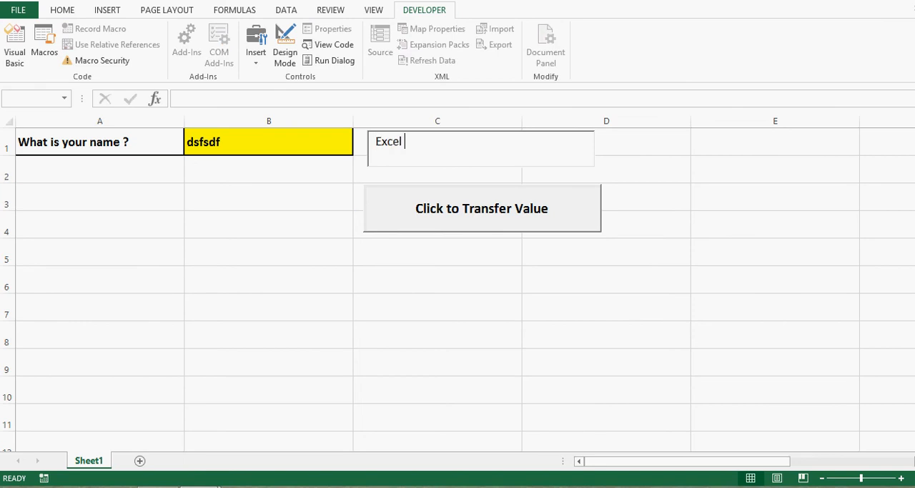
type("Destination")
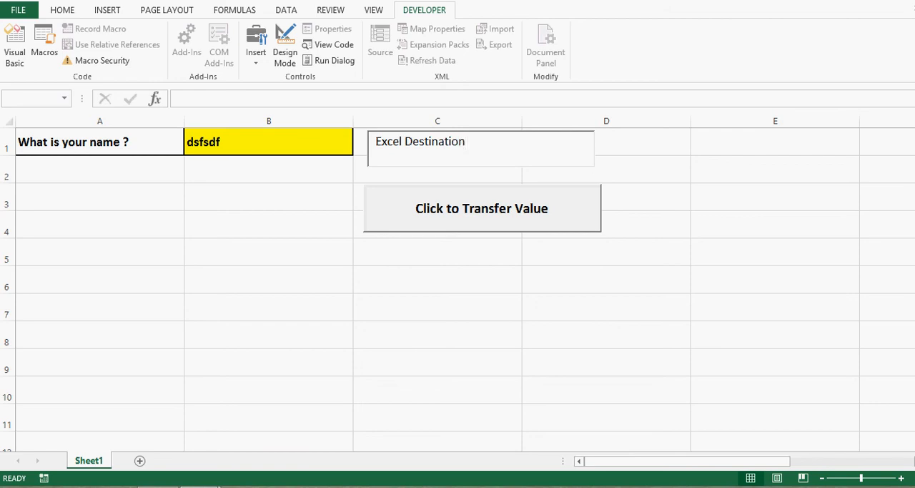
left_click(481, 208)
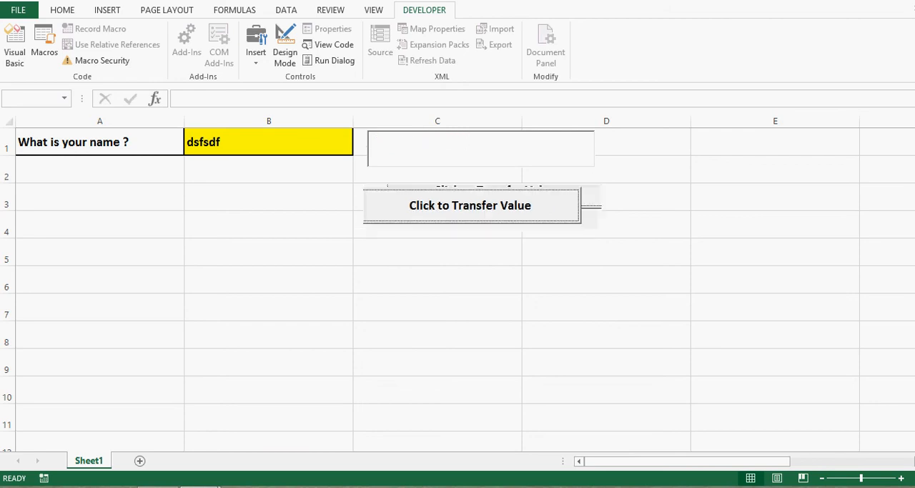
left_click(470, 205)
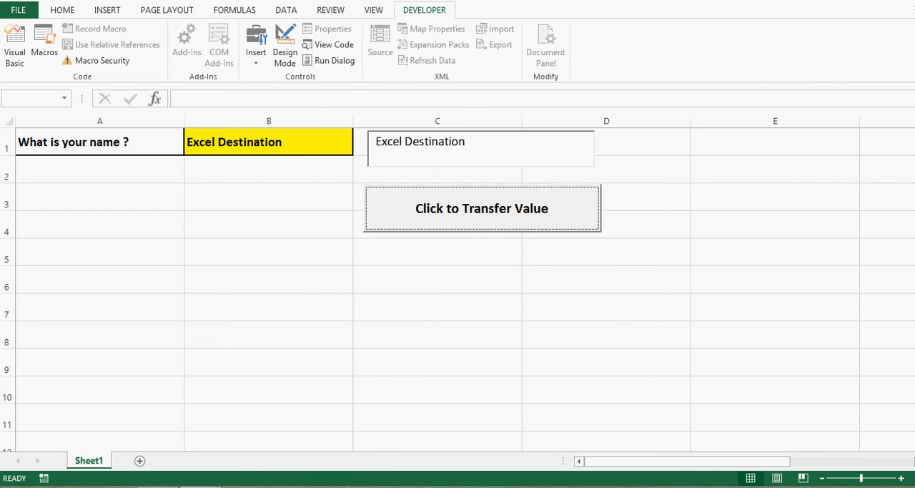